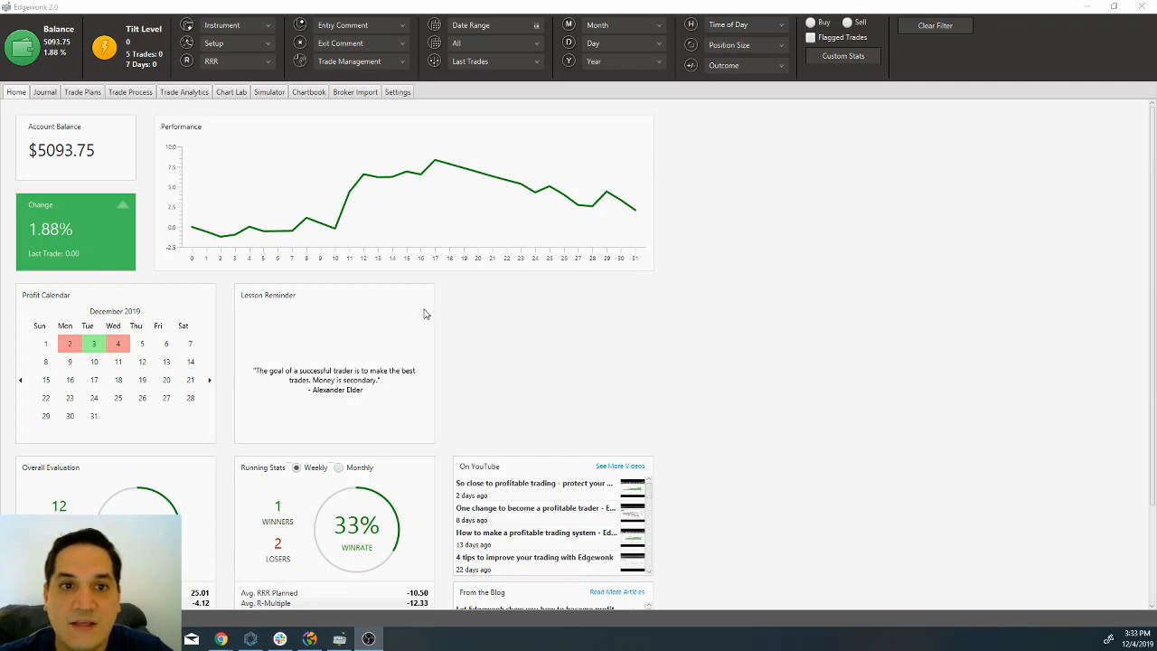
pyautogui.moveTo(502, 338)
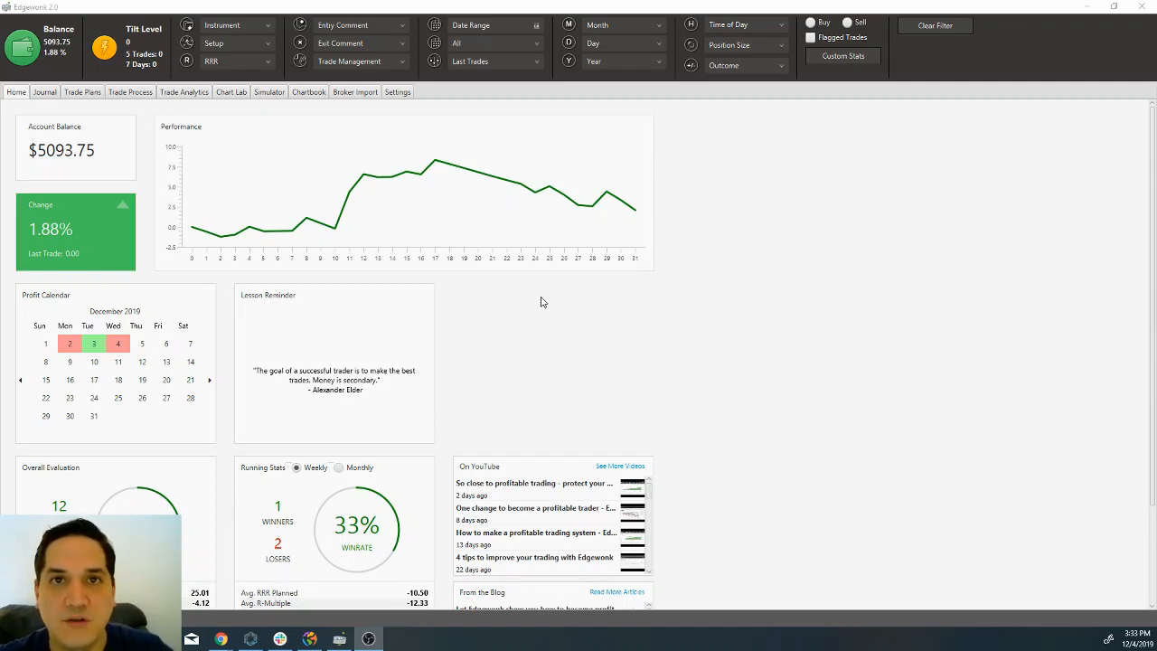
pyautogui.moveTo(451, 197)
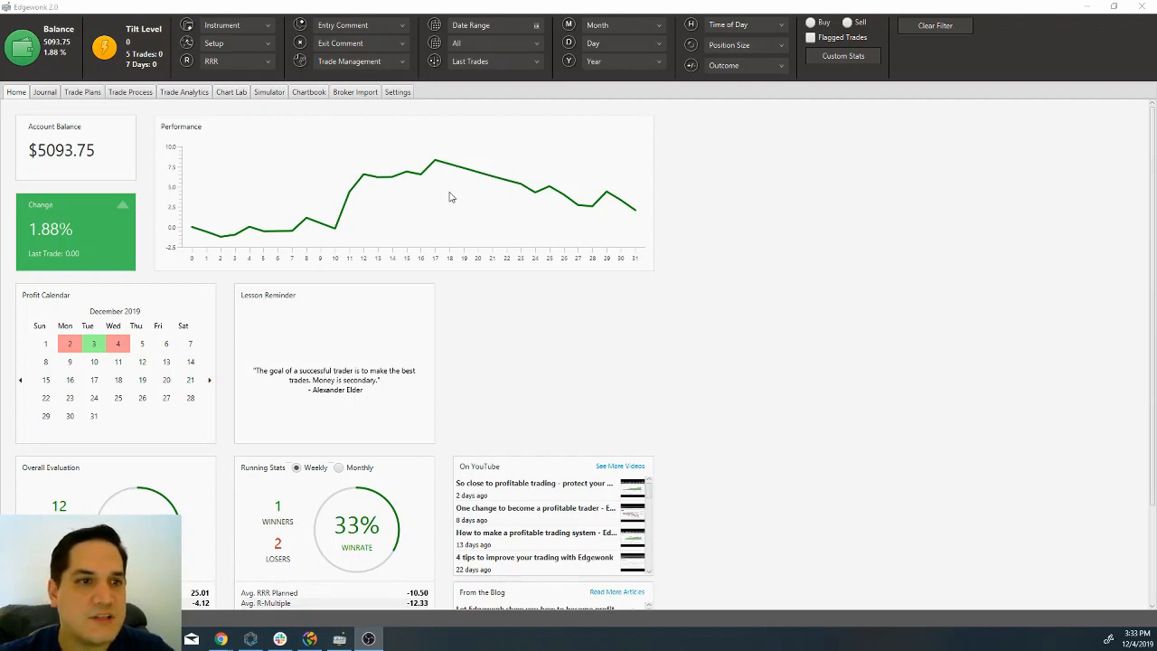
pyautogui.moveTo(444, 387)
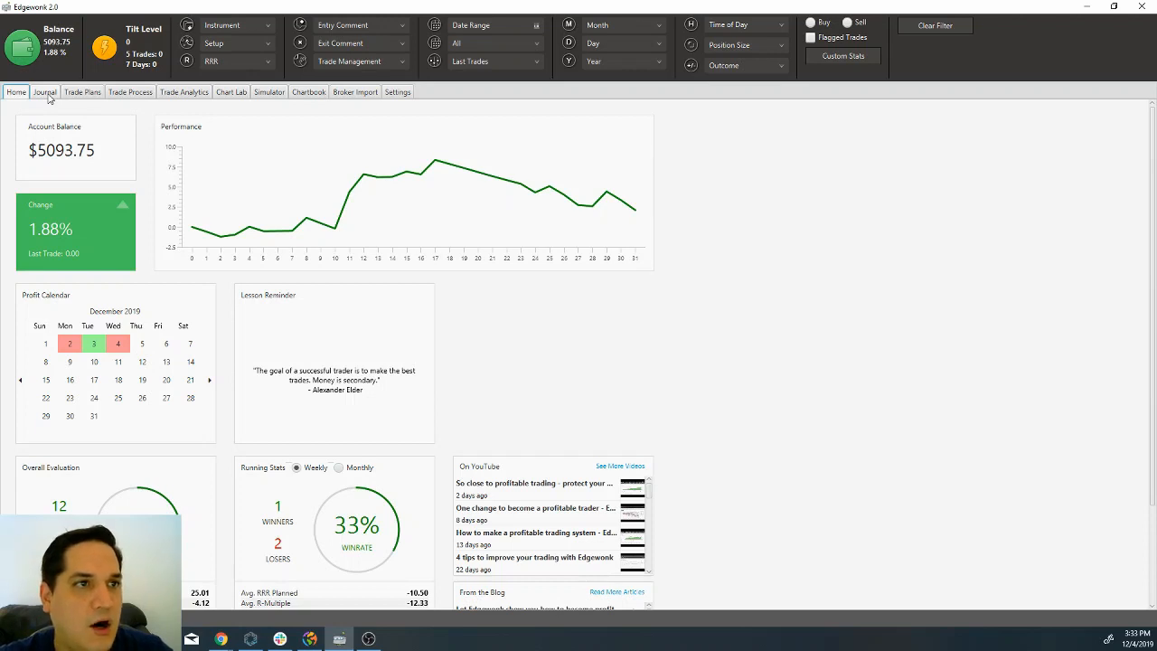
# Show the Journal listing the previously logged trades
pyautogui.click(43, 90)
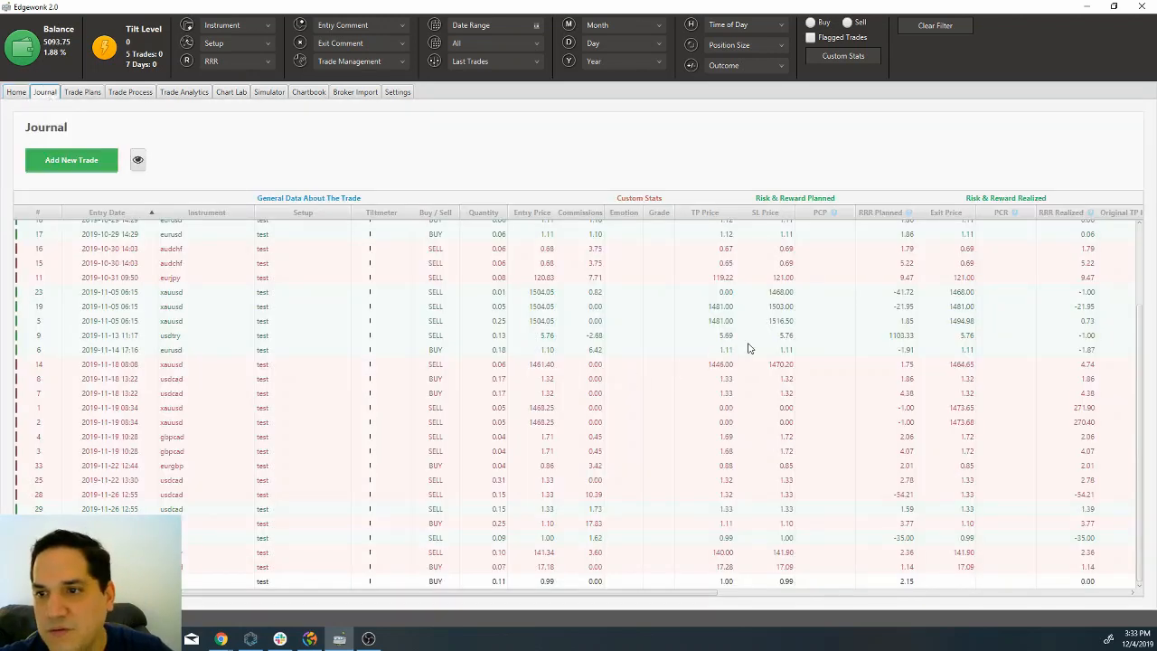
pyautogui.moveTo(318, 307)
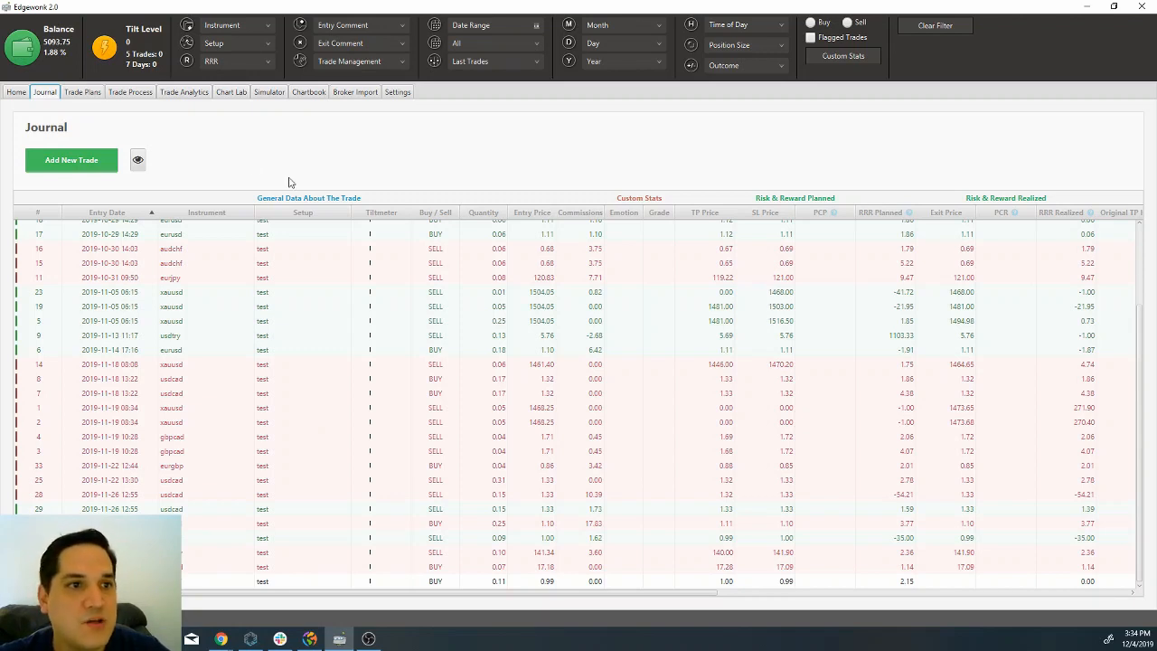
pyautogui.moveTo(73, 159)
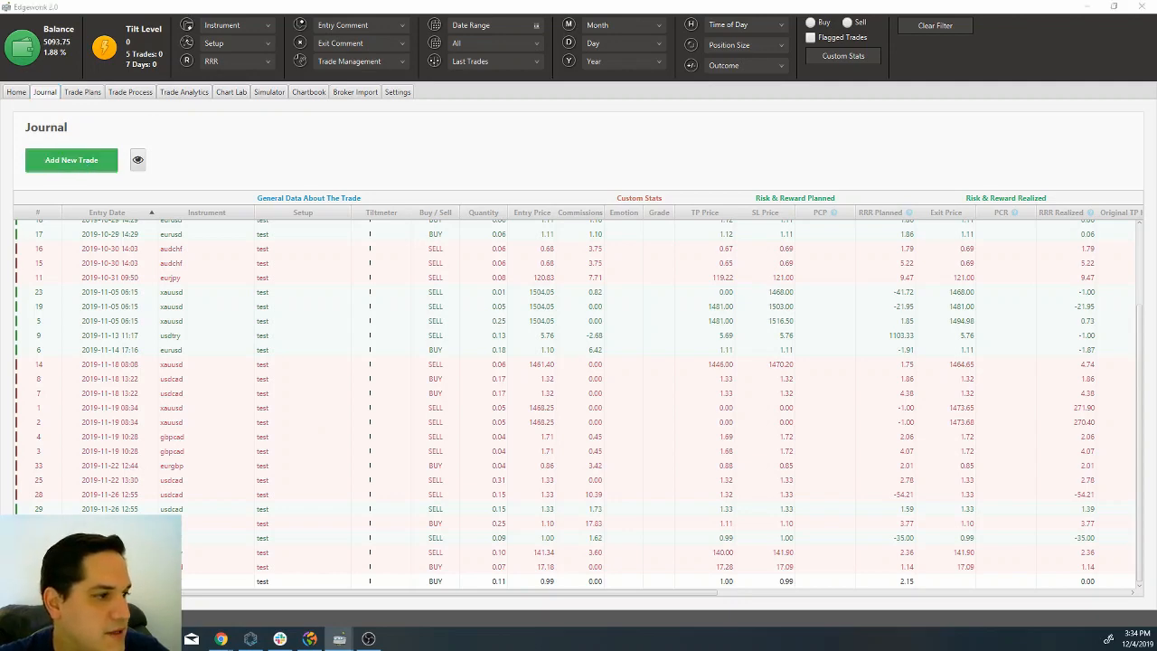
# Start a blank New Trade form from the Journal
pyautogui.click(71, 159)
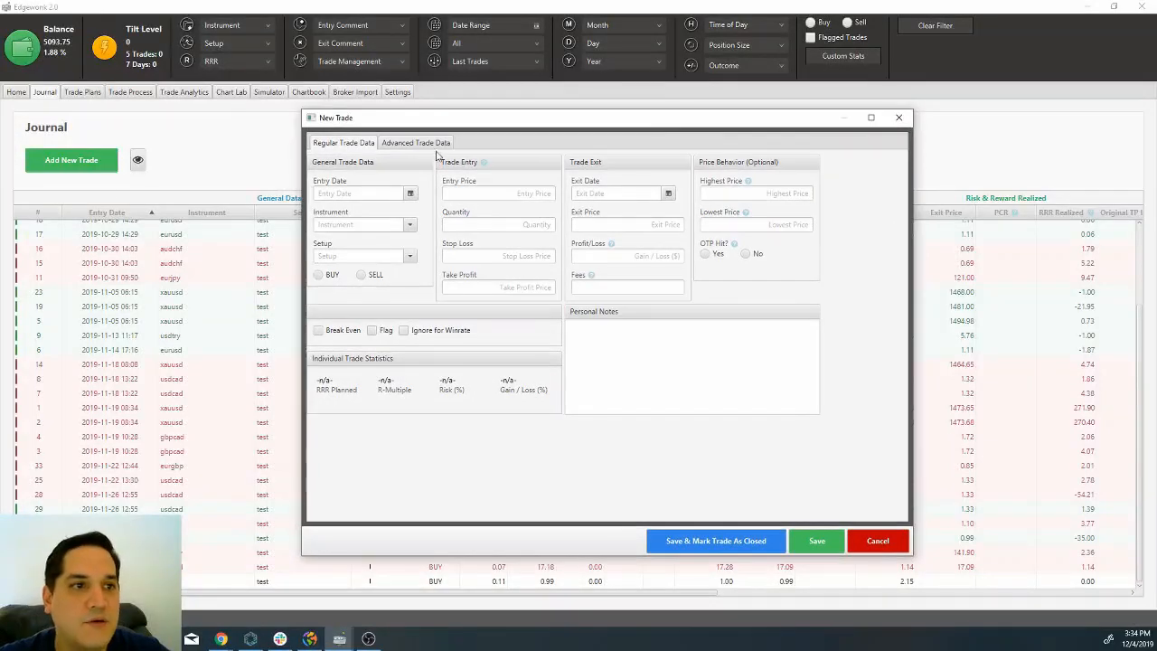
pyautogui.moveTo(412, 202)
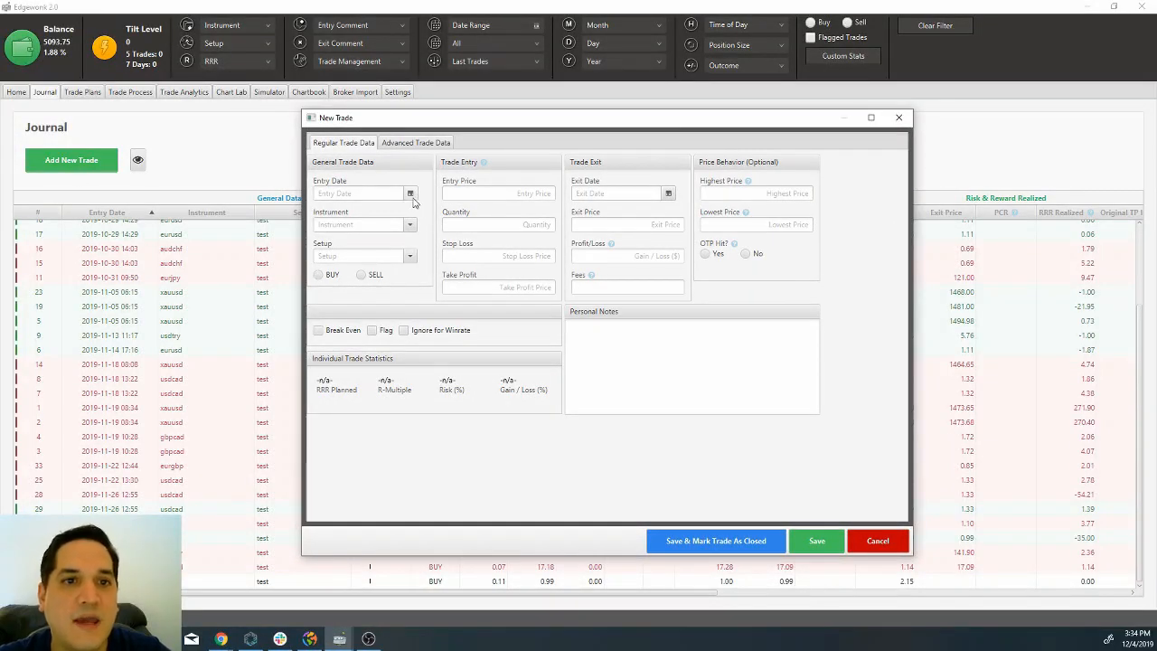
pyautogui.moveTo(452, 570)
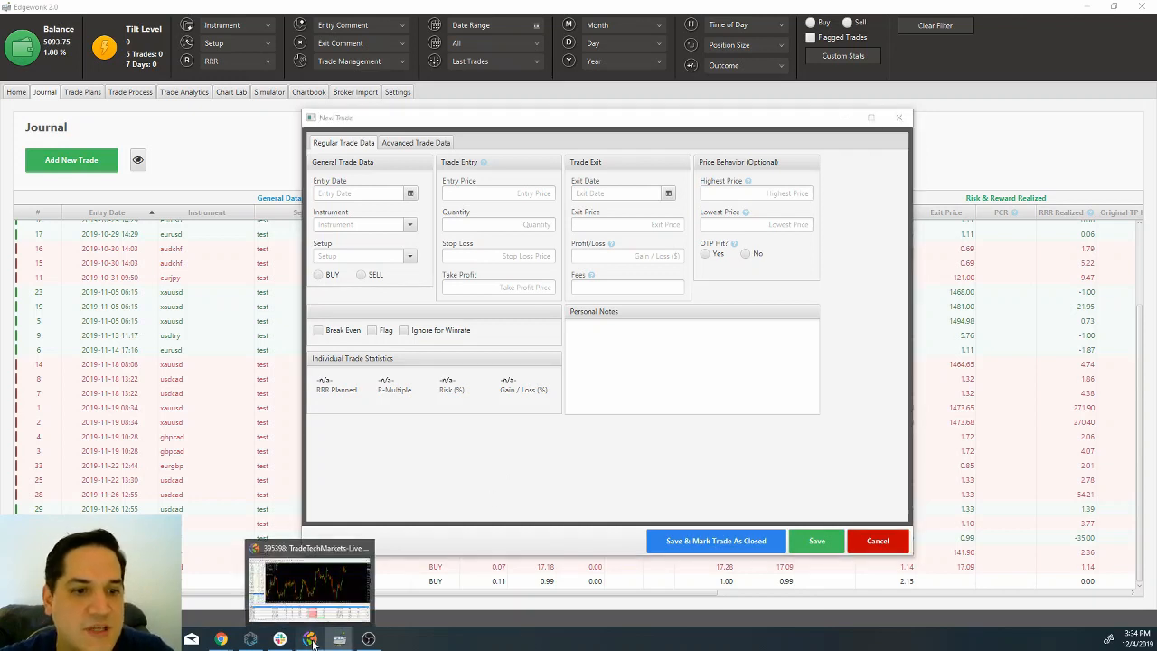
# Switch to MetaTrader 4 to read the closed trade's details from the account history
pyautogui.click(311, 582)
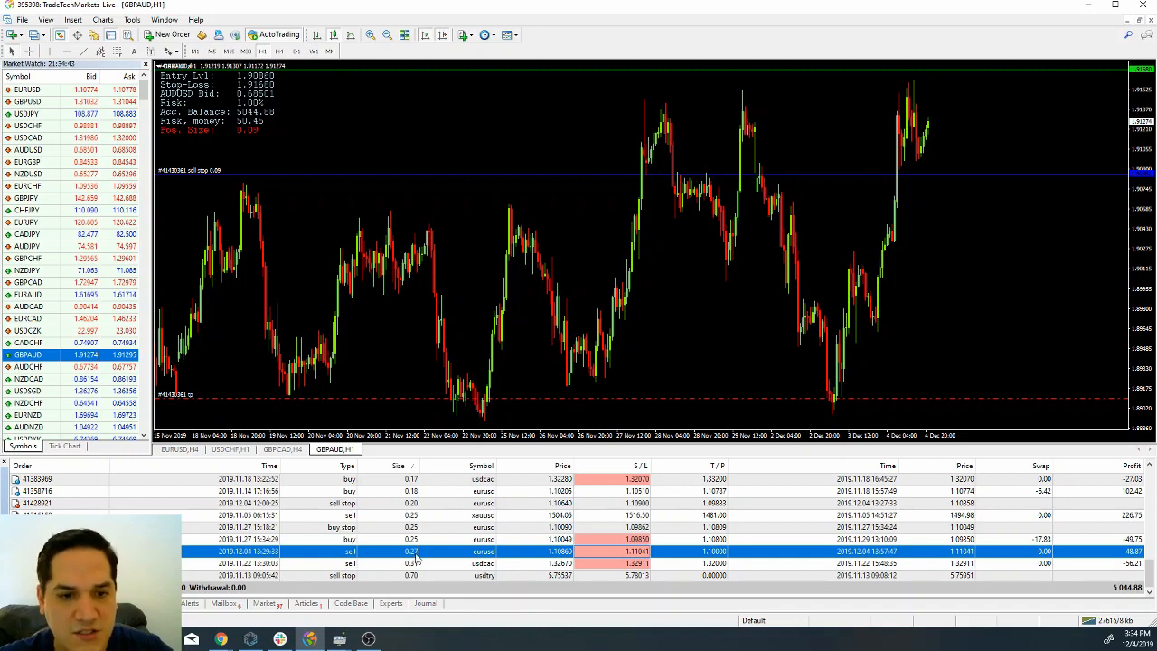
pyautogui.moveTo(575, 553)
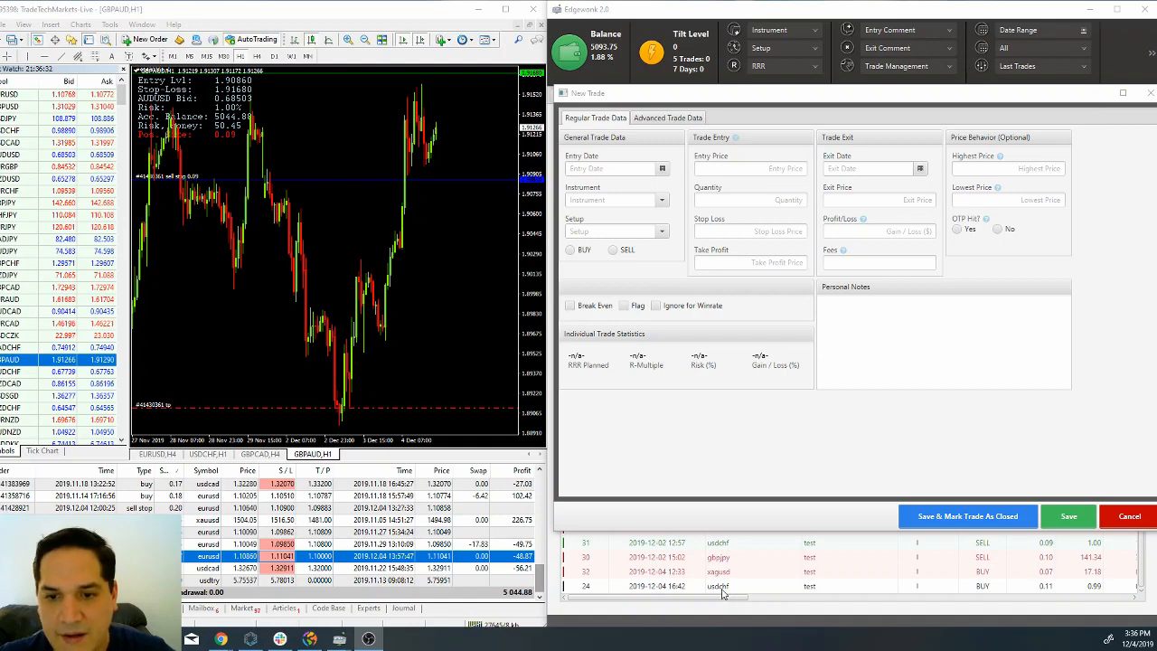
pyautogui.moveTo(868, 599)
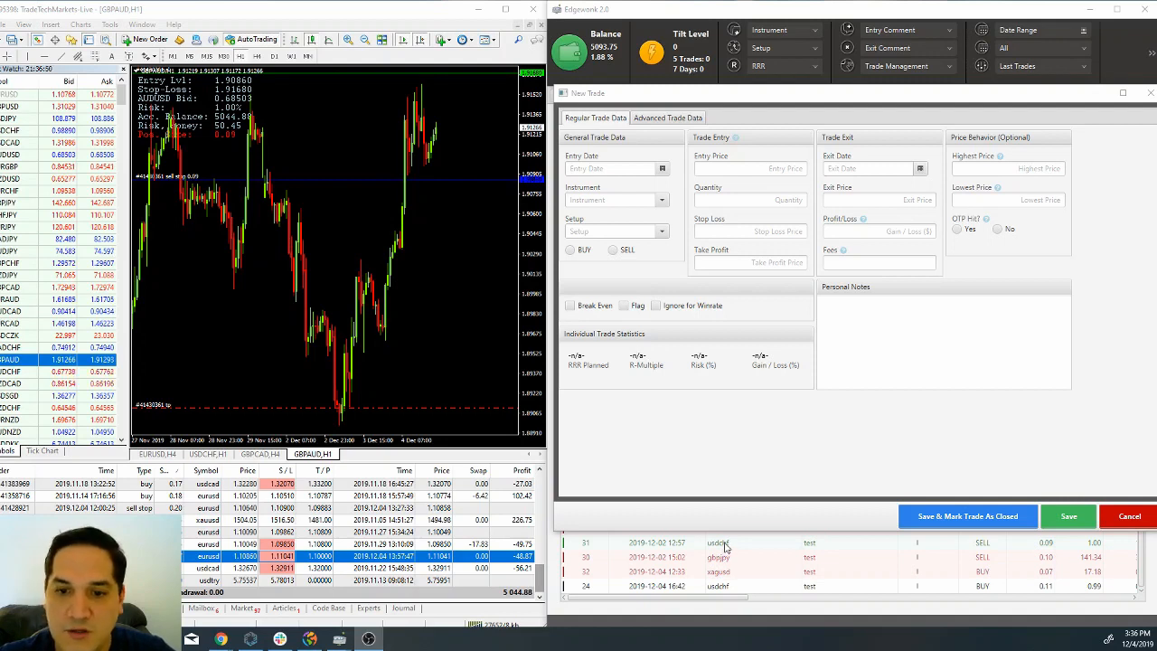
pyautogui.moveTo(752, 507)
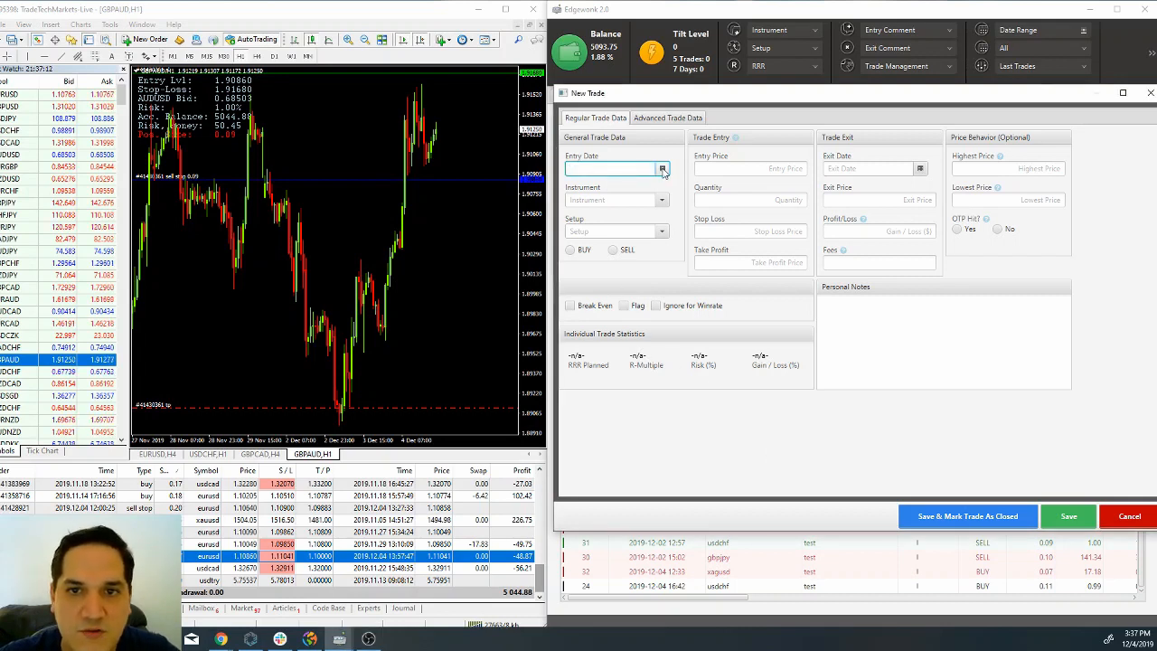
# Set the entry date to 4 December 2019 with the time at 15:39
pyautogui.click(662, 170)
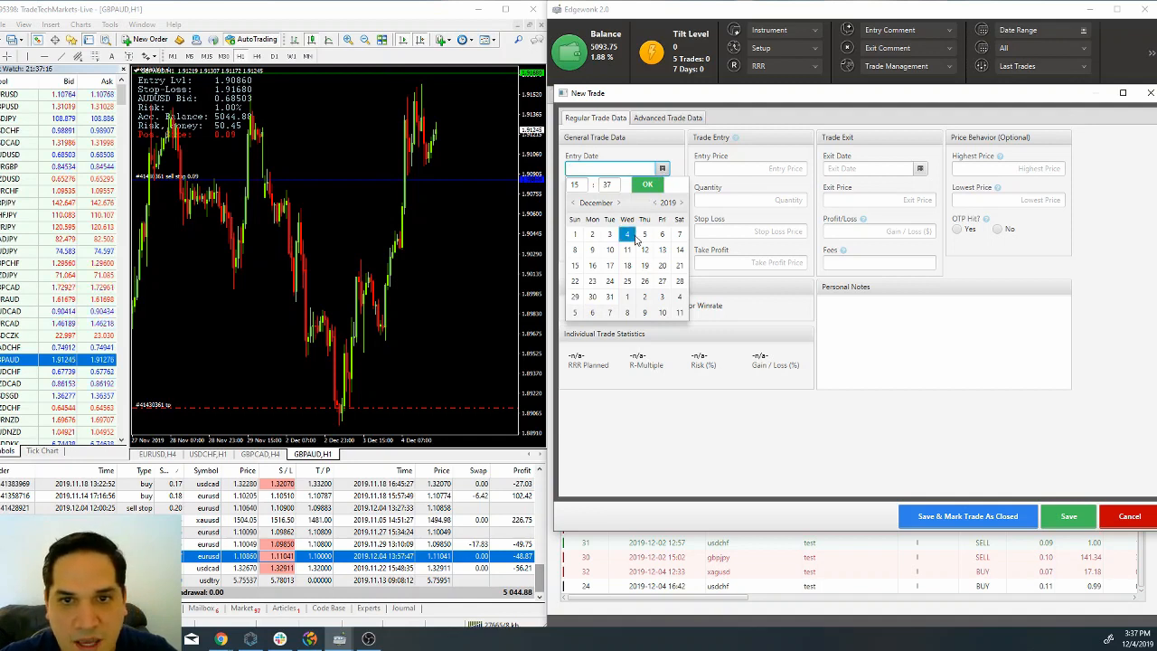
pyautogui.click(625, 235)
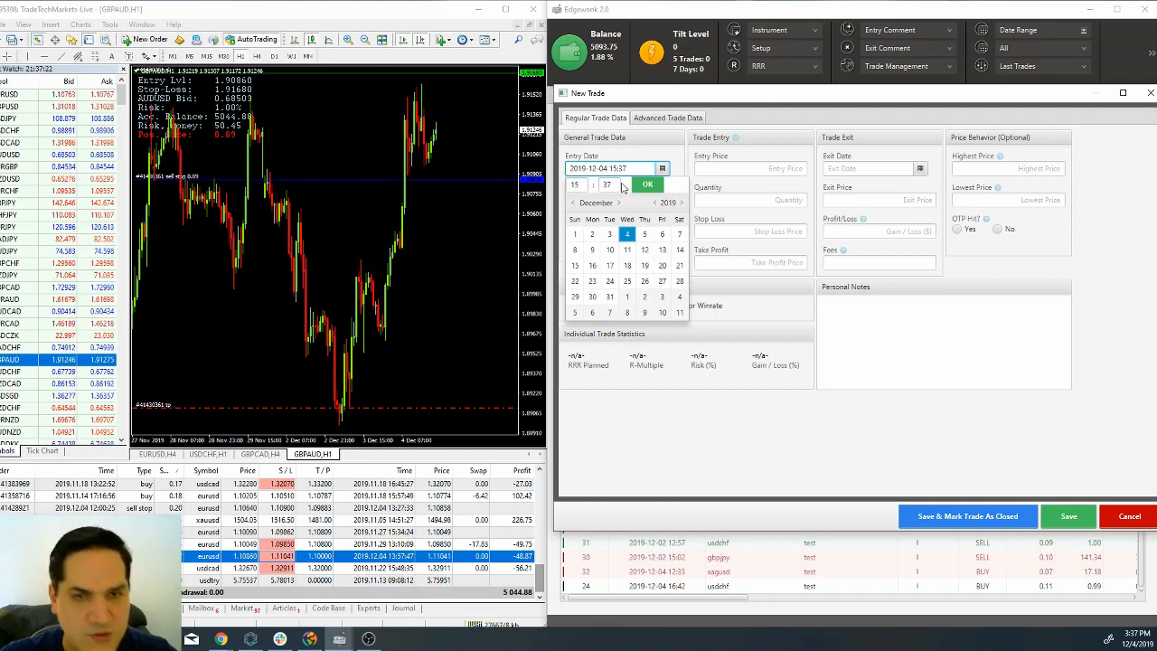
pyautogui.click(607, 185)
pyautogui.write('29')
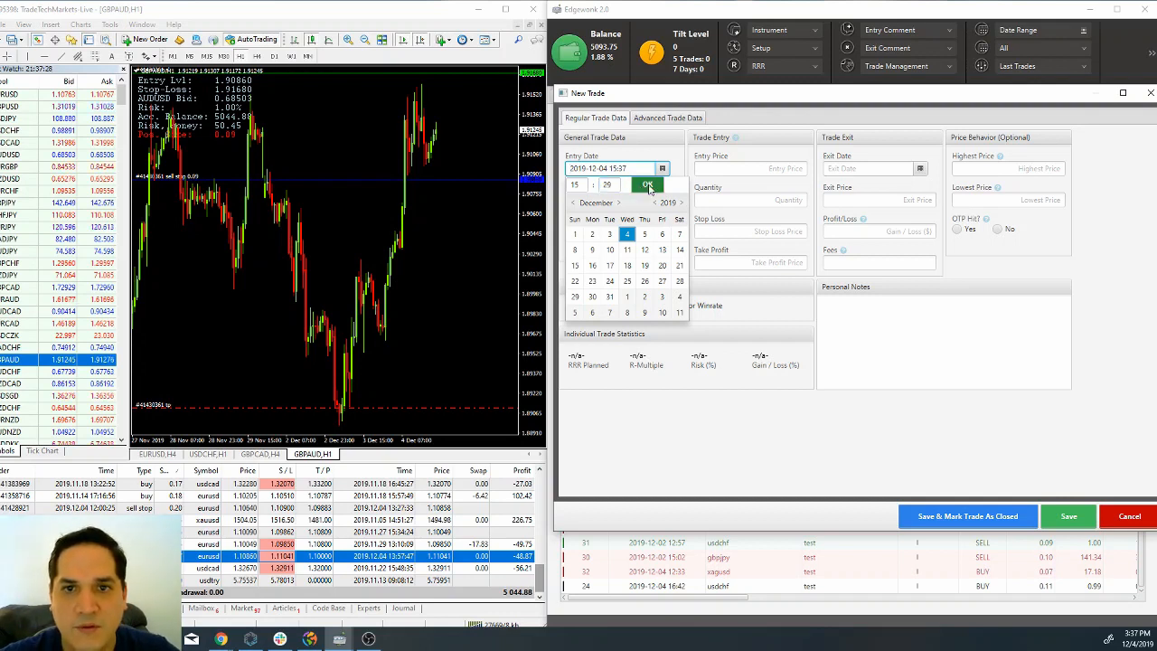
pyautogui.click(647, 184)
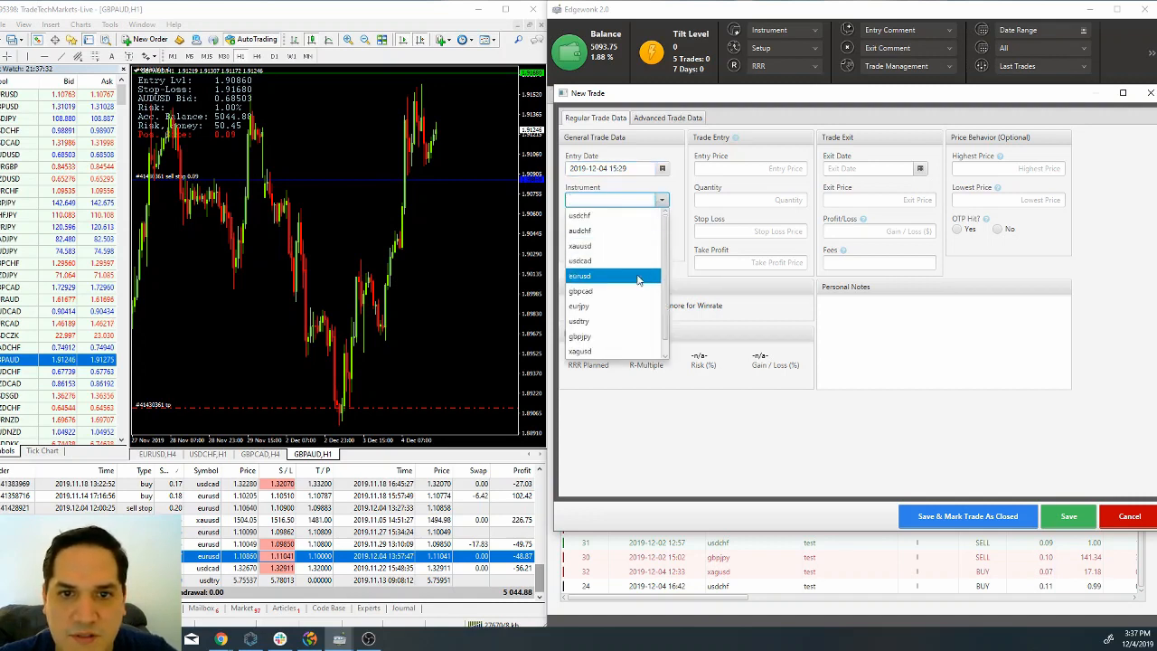
# Choose EUR/USD as the instrument and mark the trade as a sell
pyautogui.click(579, 274)
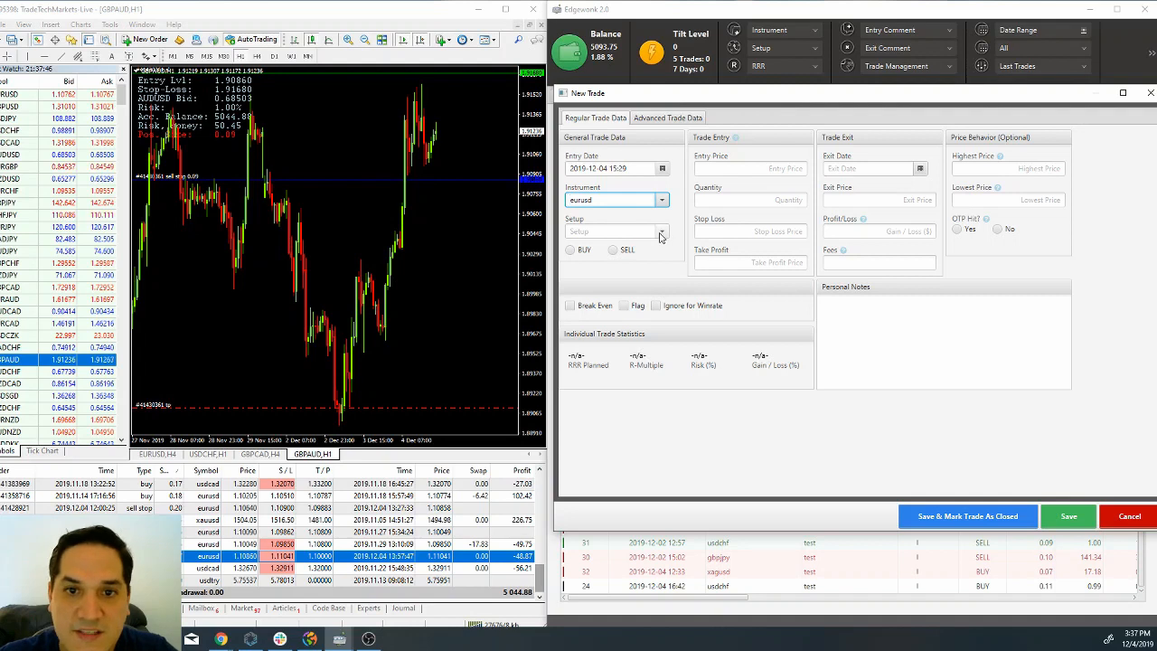
pyautogui.write('test')
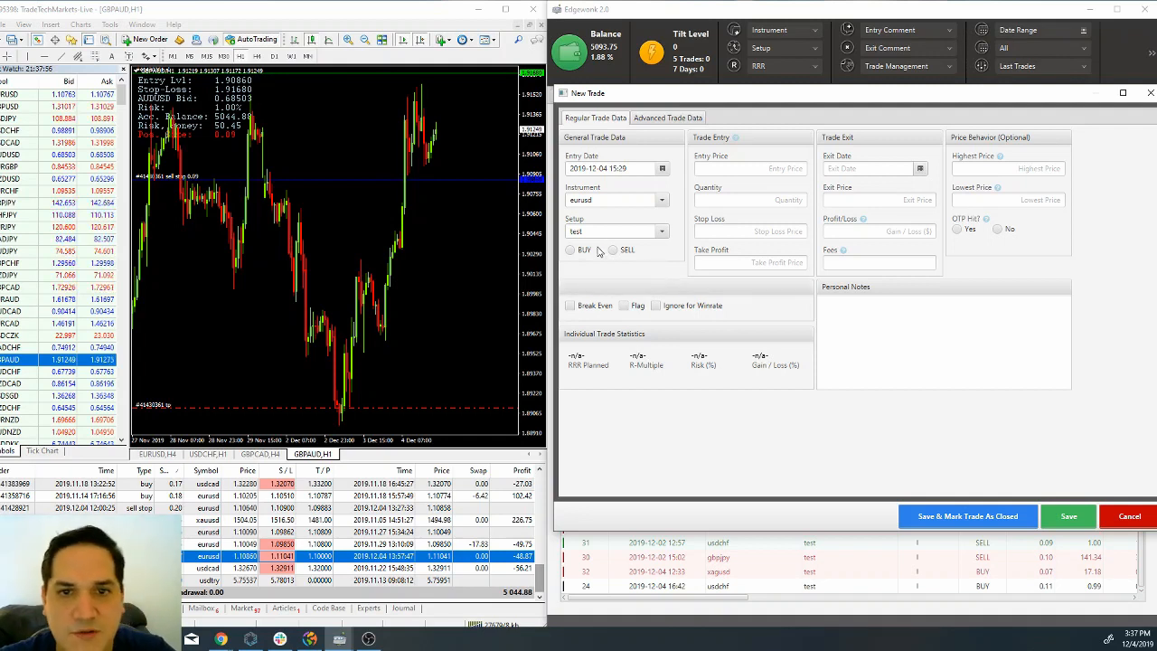
pyautogui.click(613, 249)
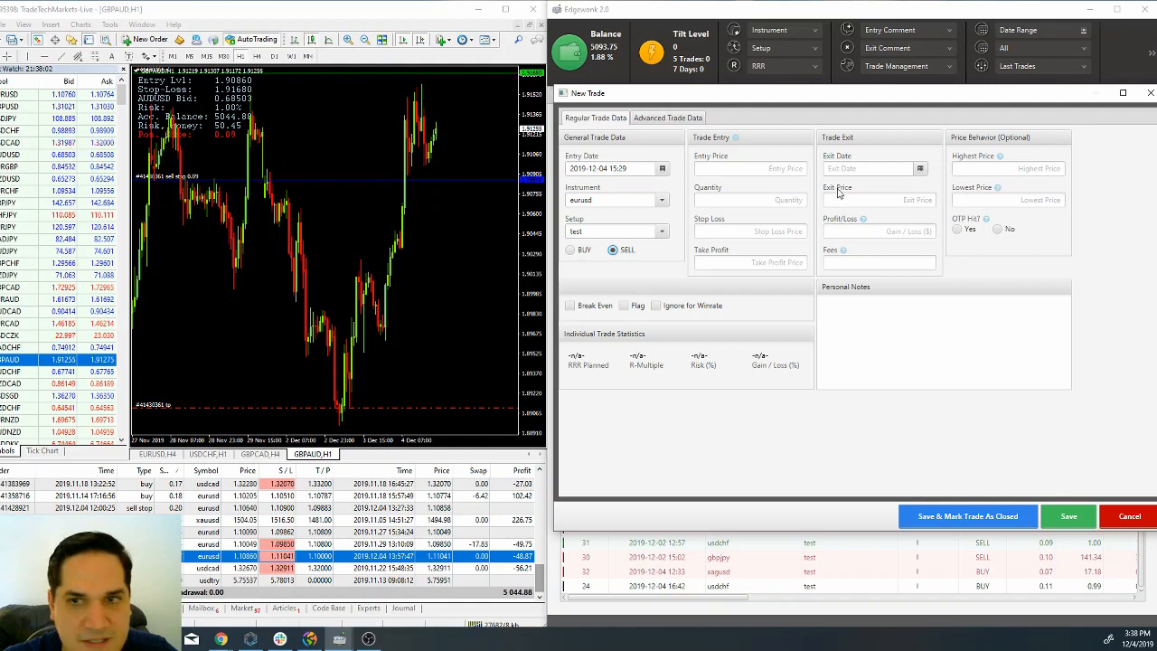
# Enter entry price 1.1086, quantity 0.27, stop loss 1.10 and take profit 1.10
pyautogui.click(750, 168)
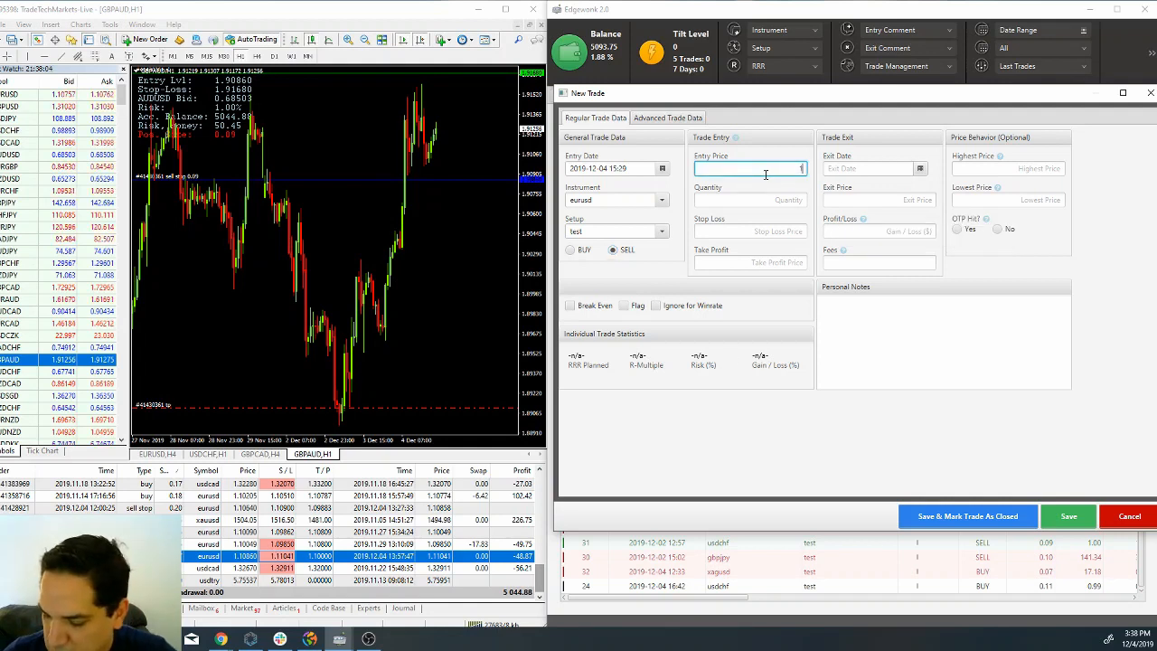
pyautogui.write('1.1086')
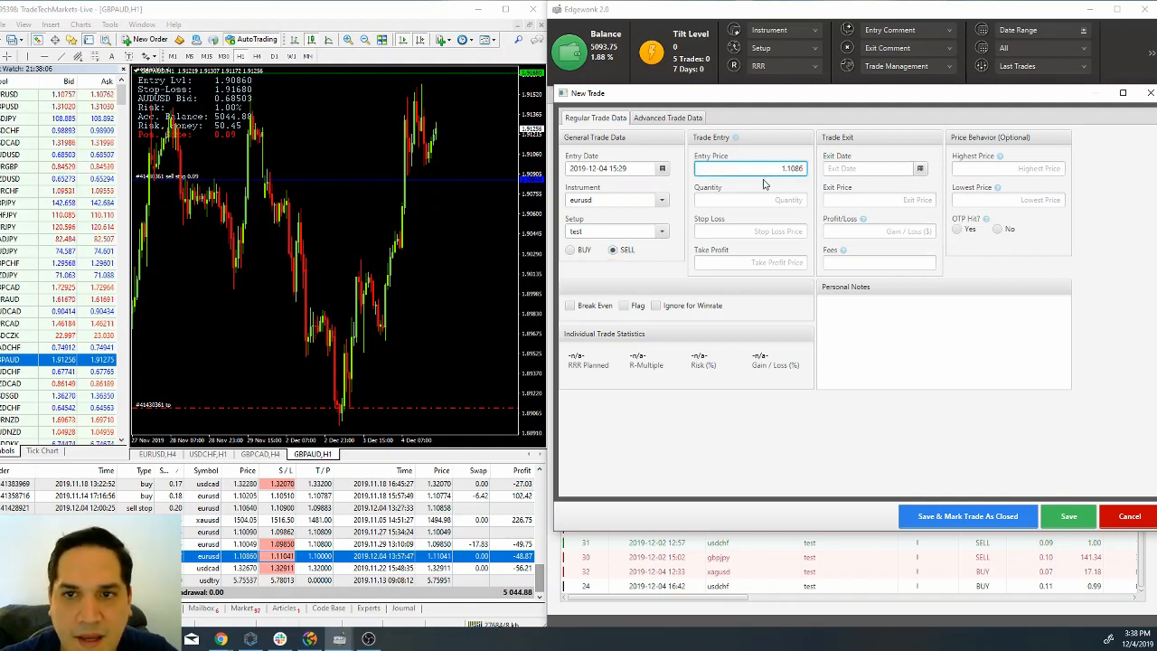
pyautogui.click(750, 199)
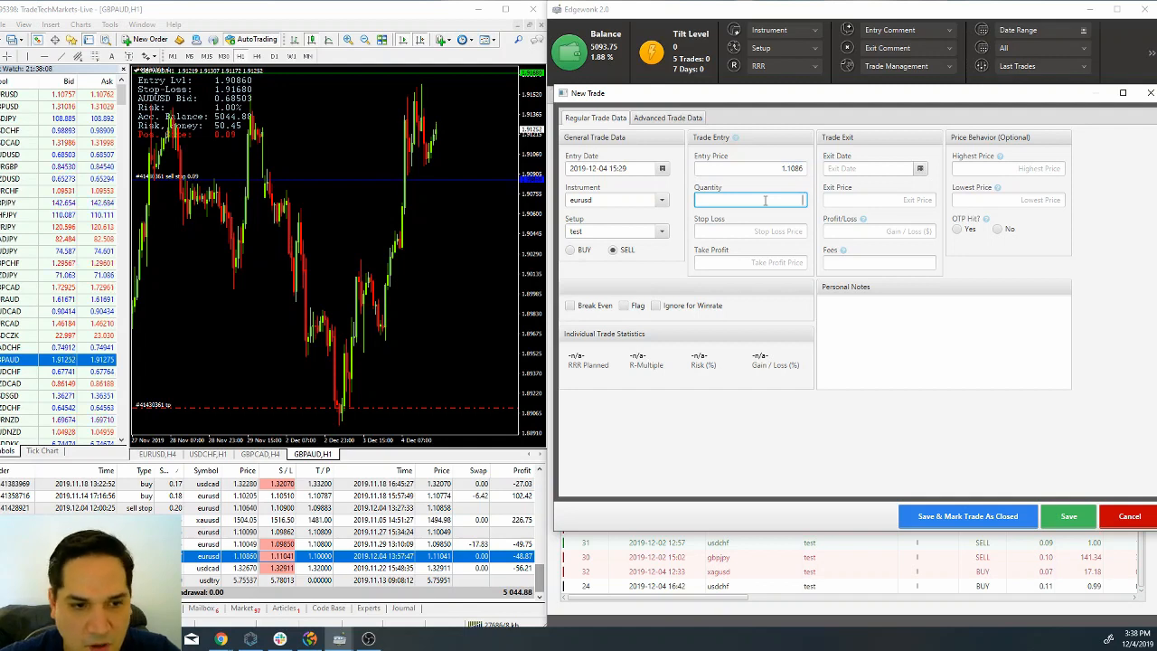
pyautogui.write('0.27')
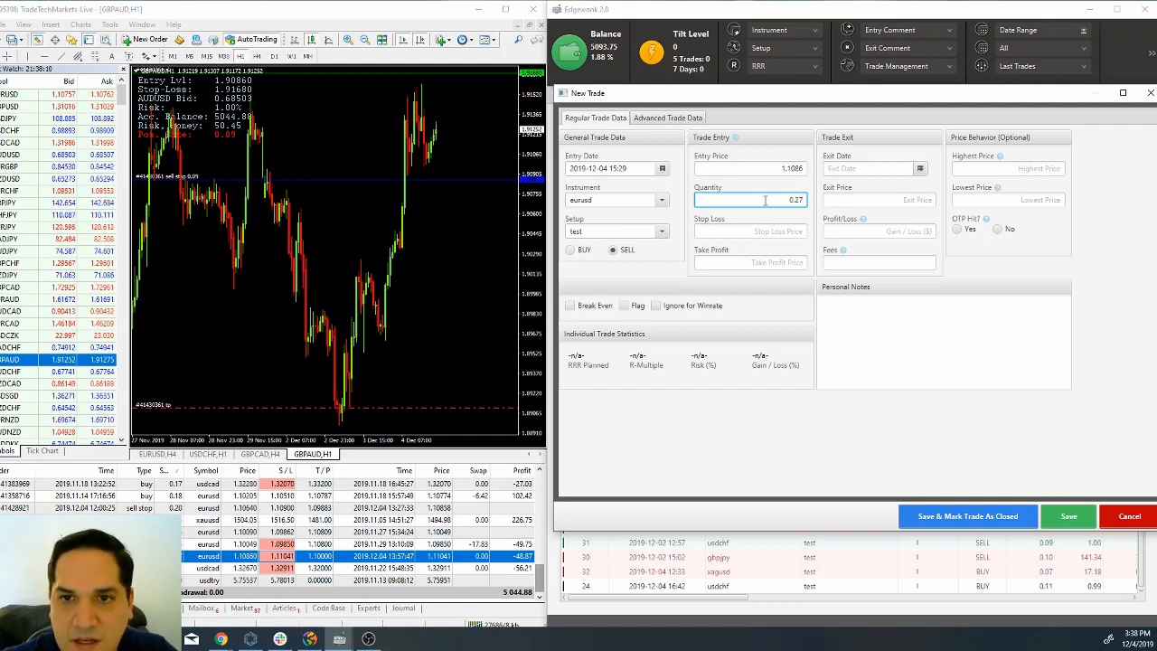
pyautogui.click(750, 231)
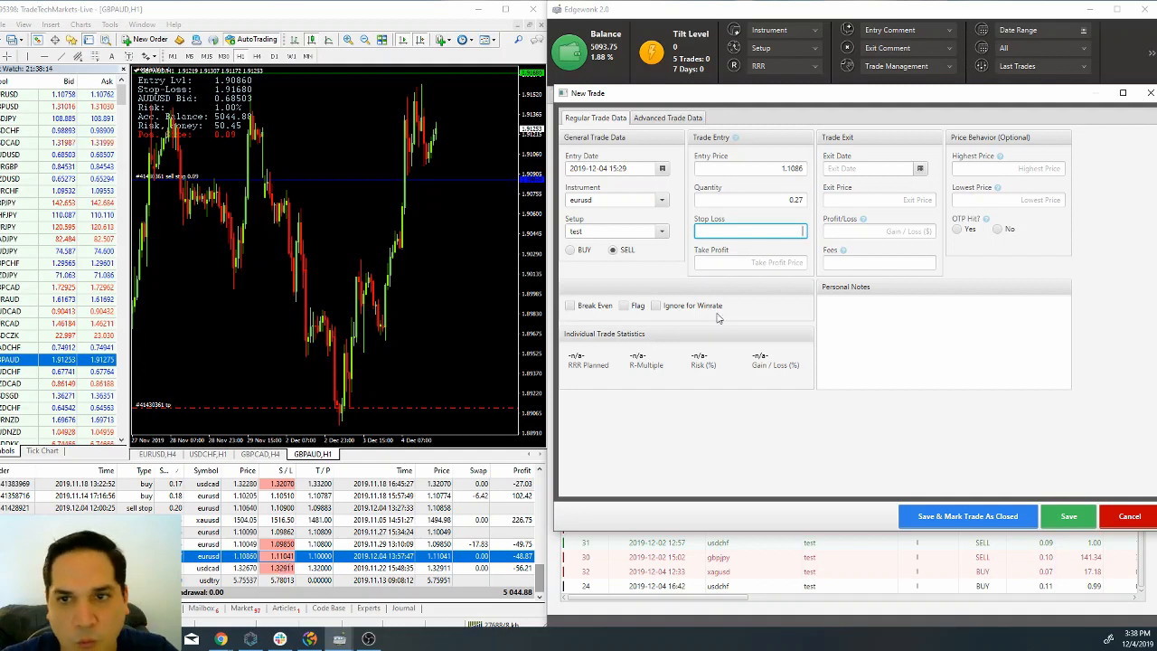
pyautogui.write('1.10041')
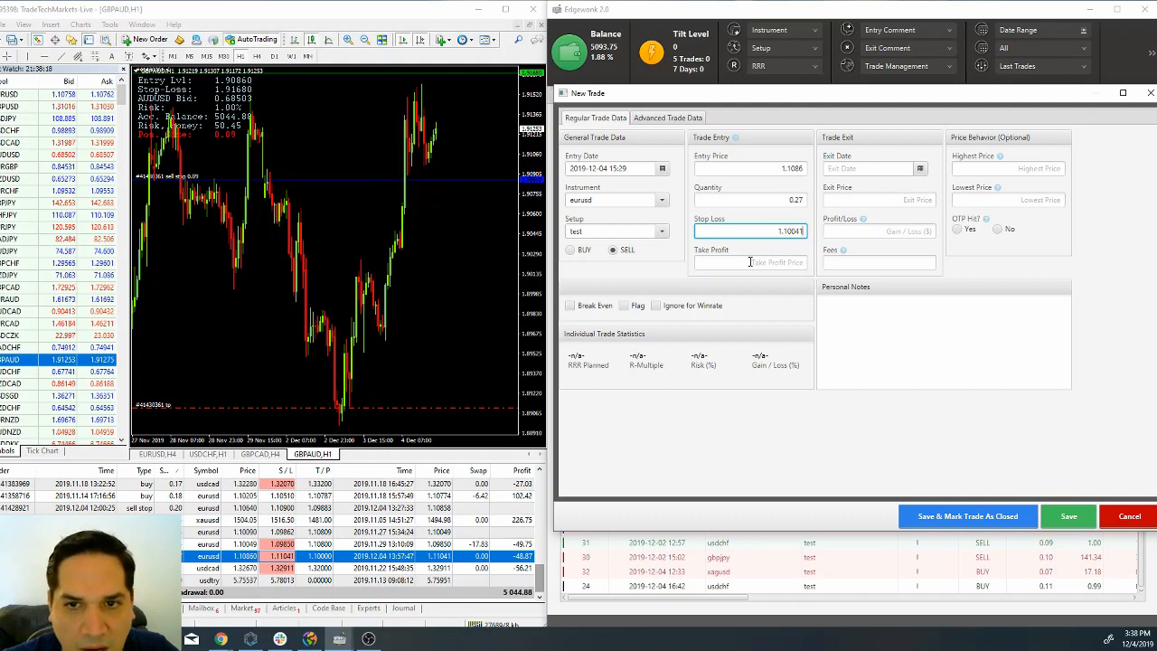
pyautogui.click(750, 262)
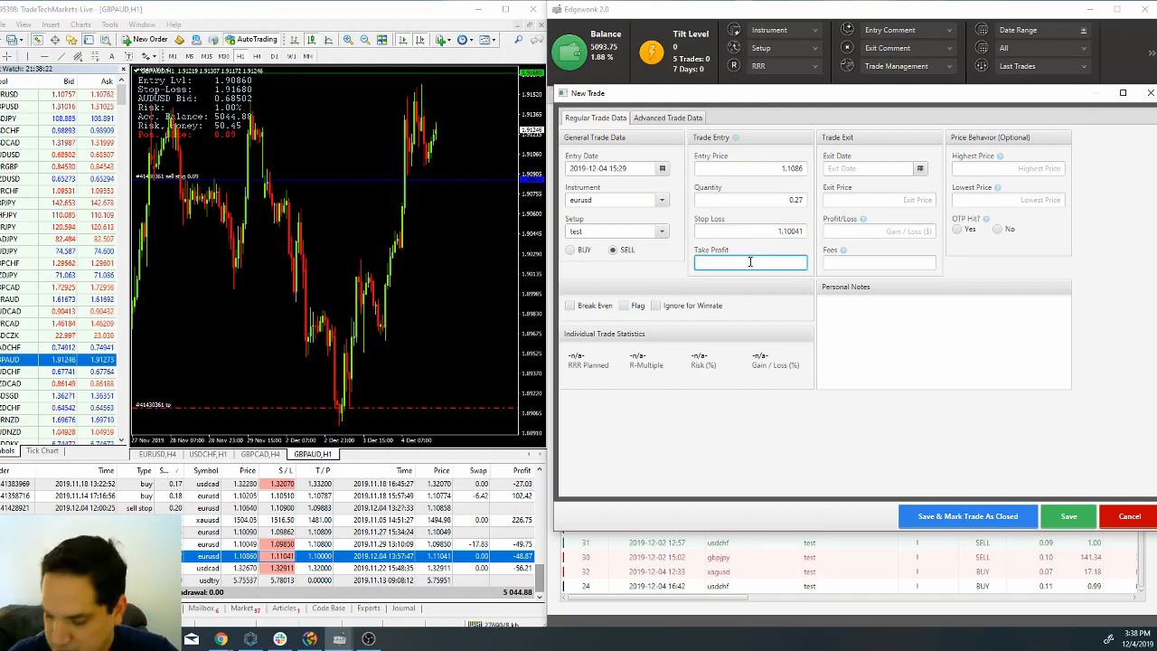
pyautogui.write('1.10')
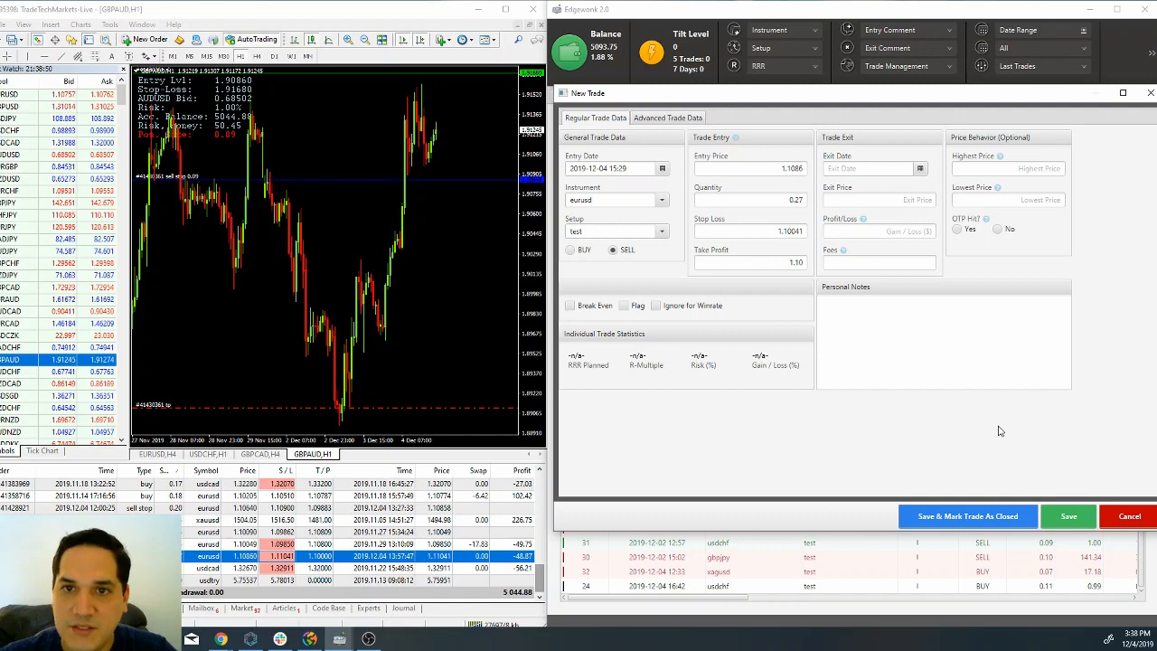
pyautogui.moveTo(972, 452)
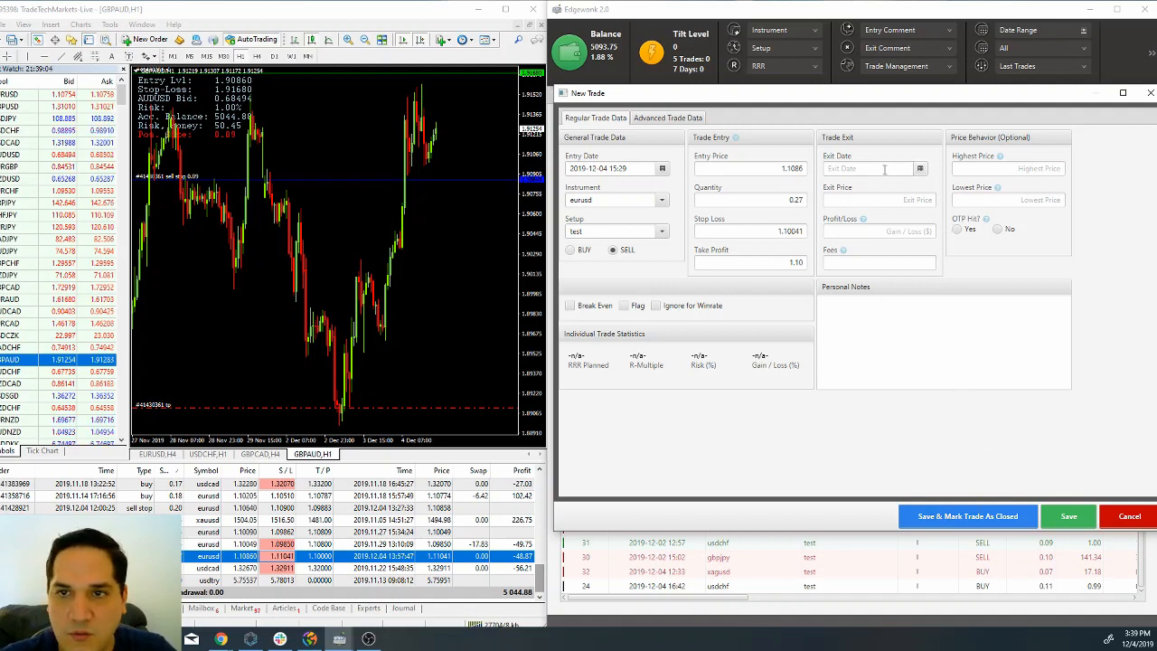
# Set the exit date to 4 December 2019 15:57, exit price 1.1140 and profit/loss -48.8
pyautogui.click(920, 170)
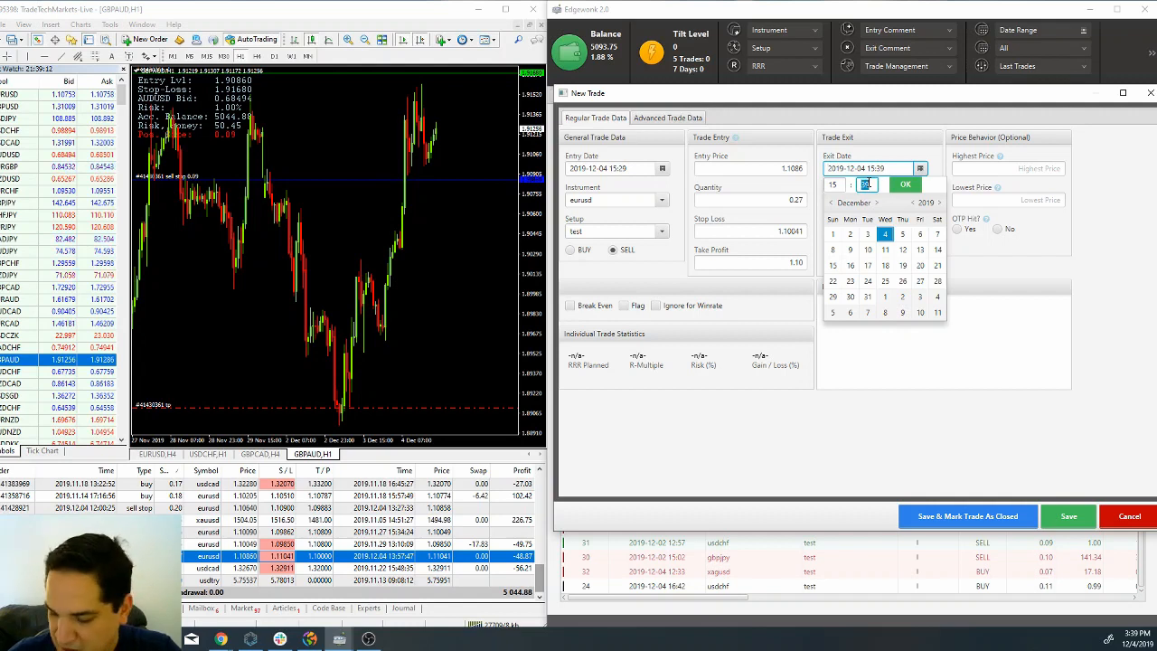
pyautogui.click(903, 184)
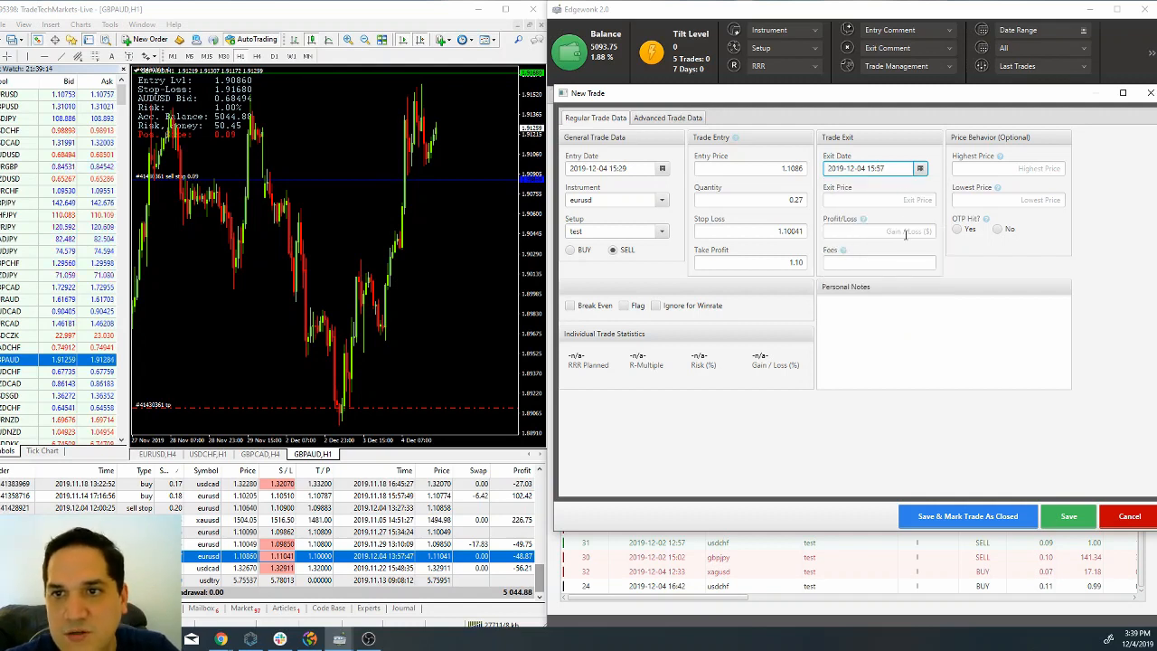
pyautogui.click(878, 199)
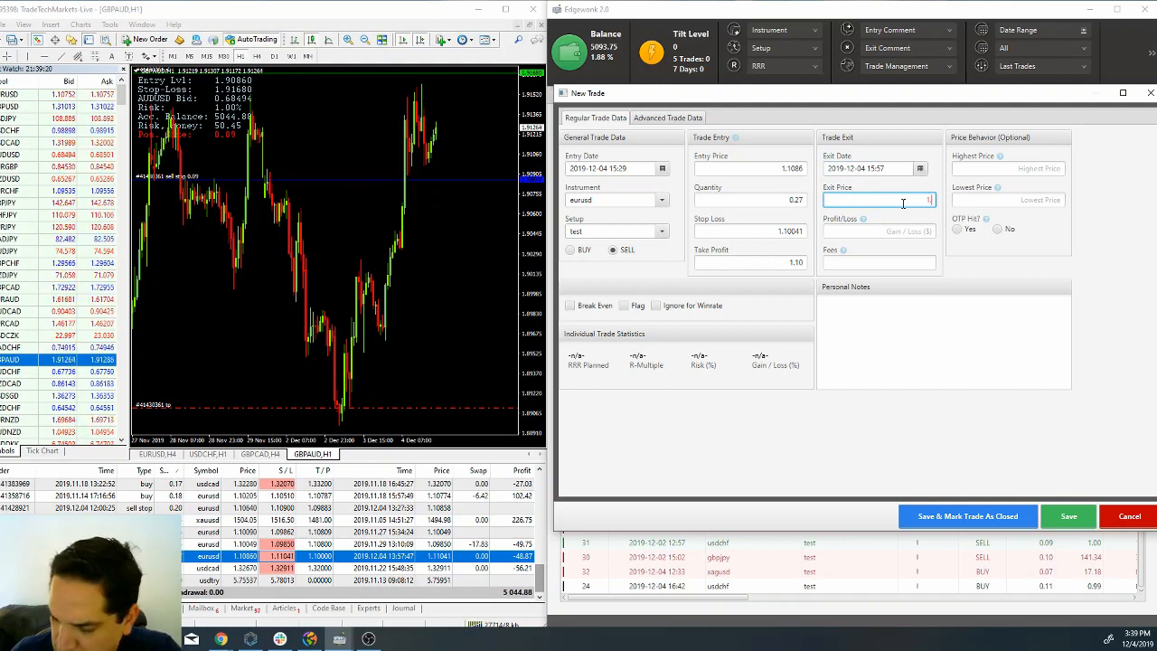
pyautogui.write('1.11401')
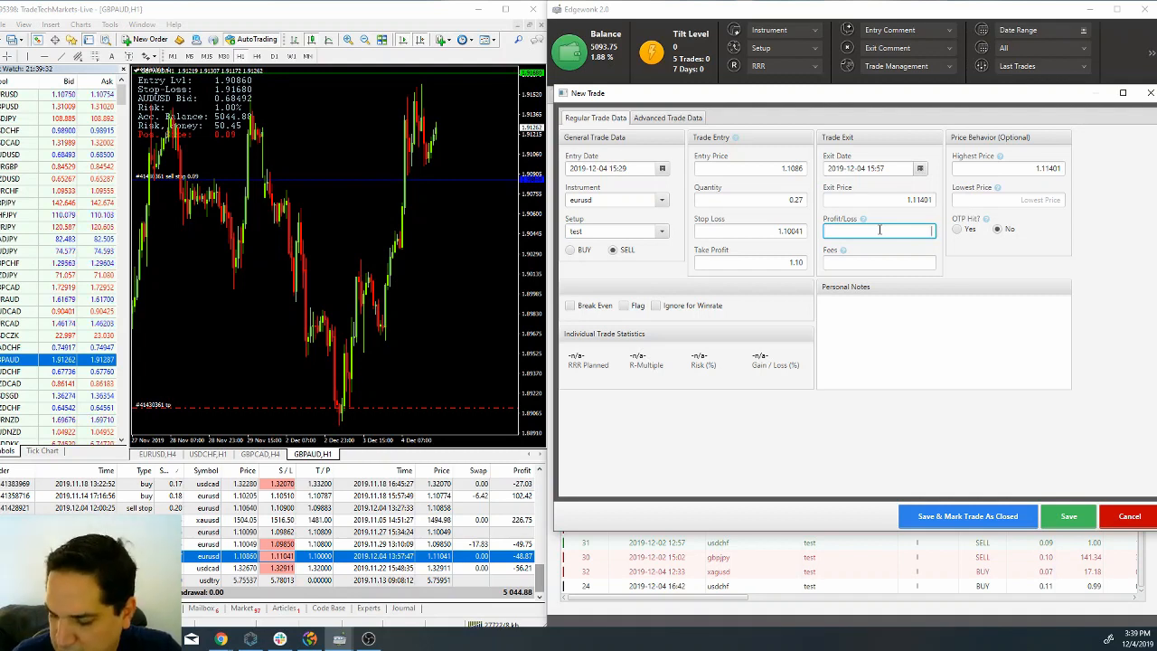
pyautogui.write('-48')
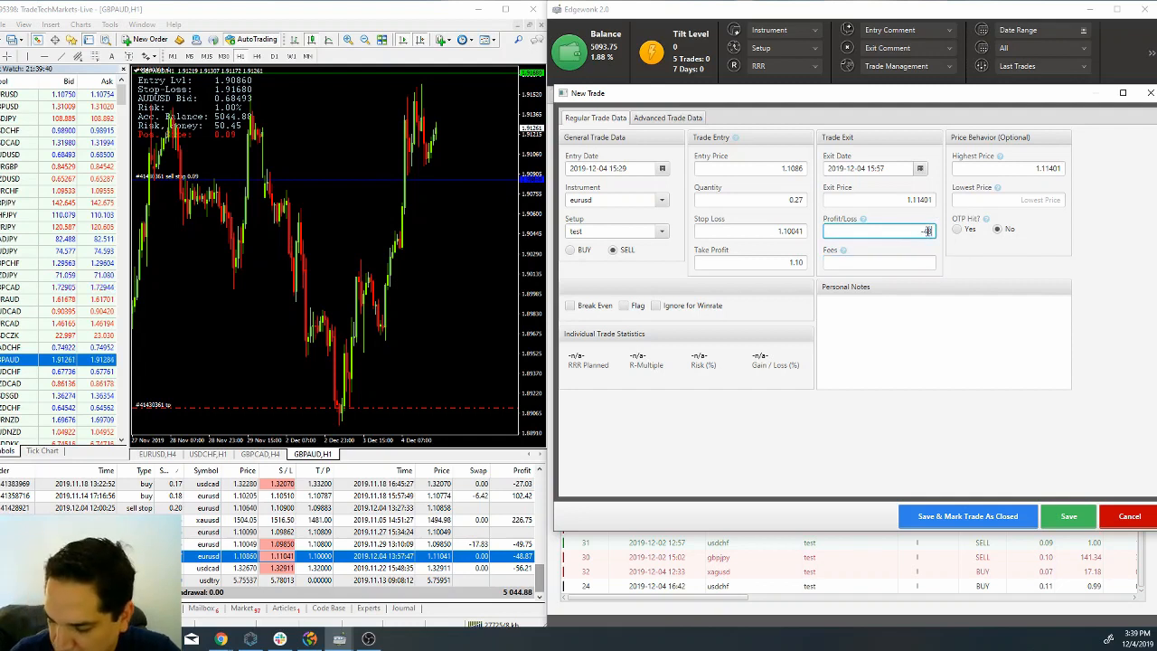
pyautogui.write('-48.87')
pyautogui.click(943, 342)
pyautogui.write('- SL too tight')
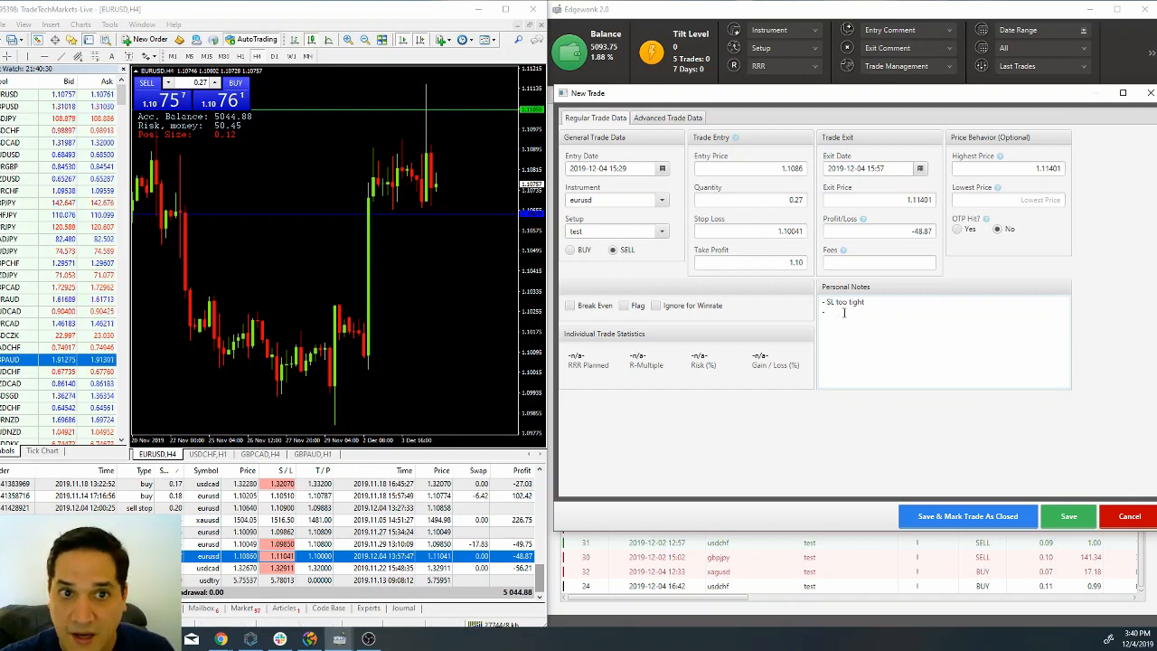
# Add the personal note 'Setup not developped' beneath the stop-loss remark
pyautogui.write('Setup')
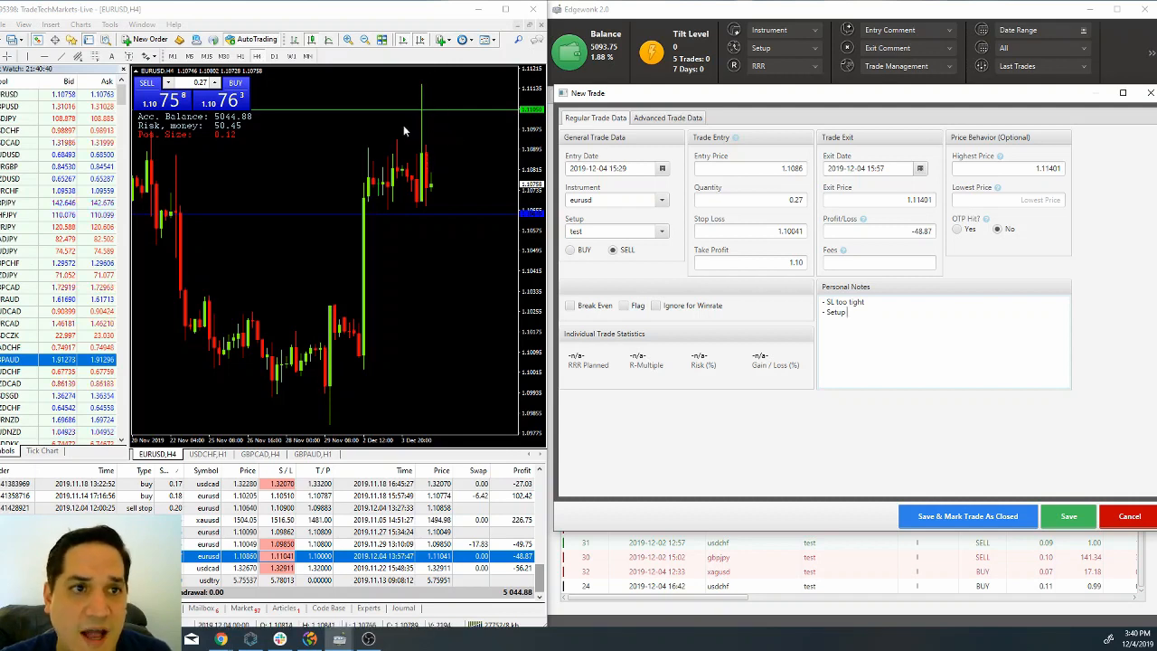
pyautogui.moveTo(876, 262)
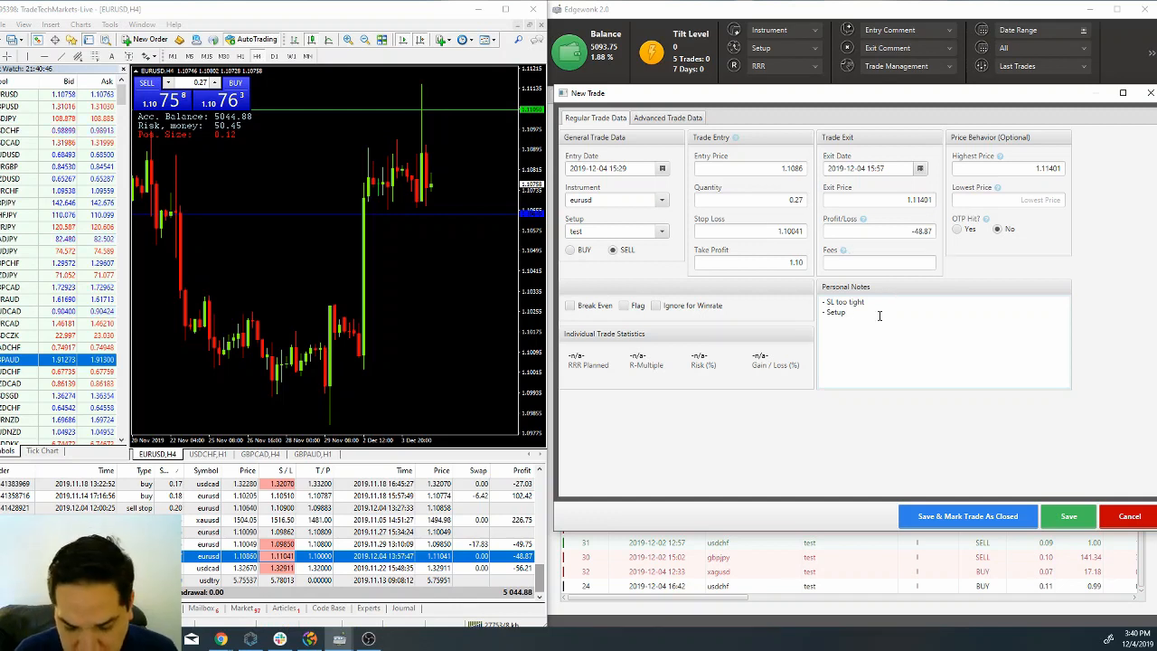
pyautogui.write('not developped')
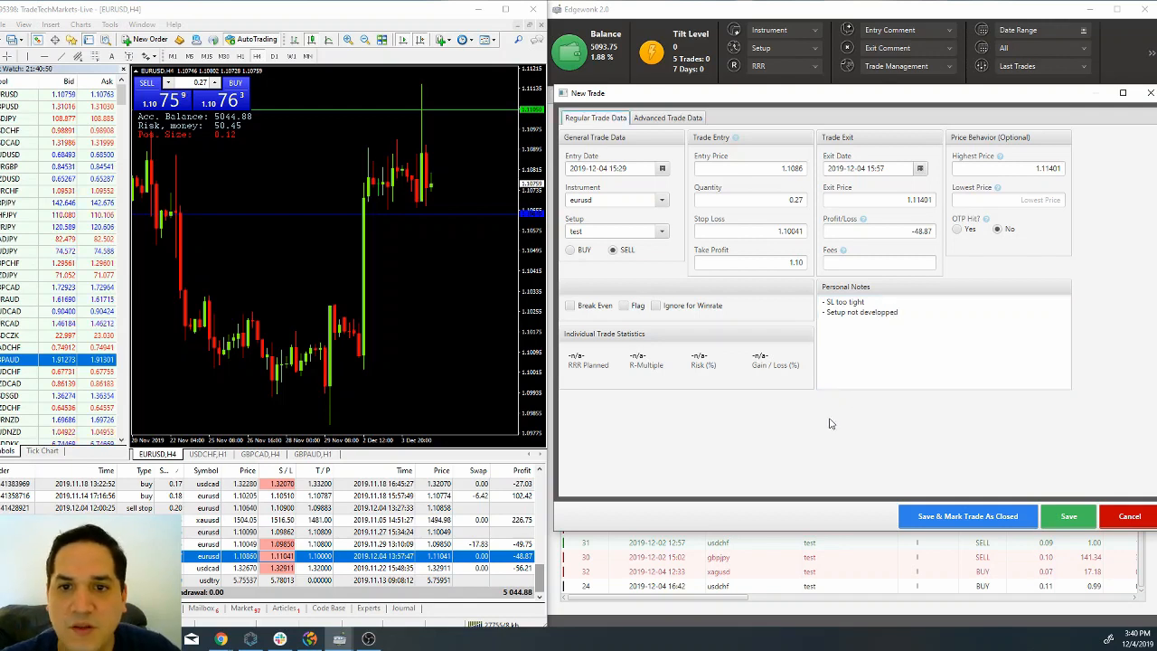
# Flag the trade for review and save it as closed into the Journal
pyautogui.click(622, 305)
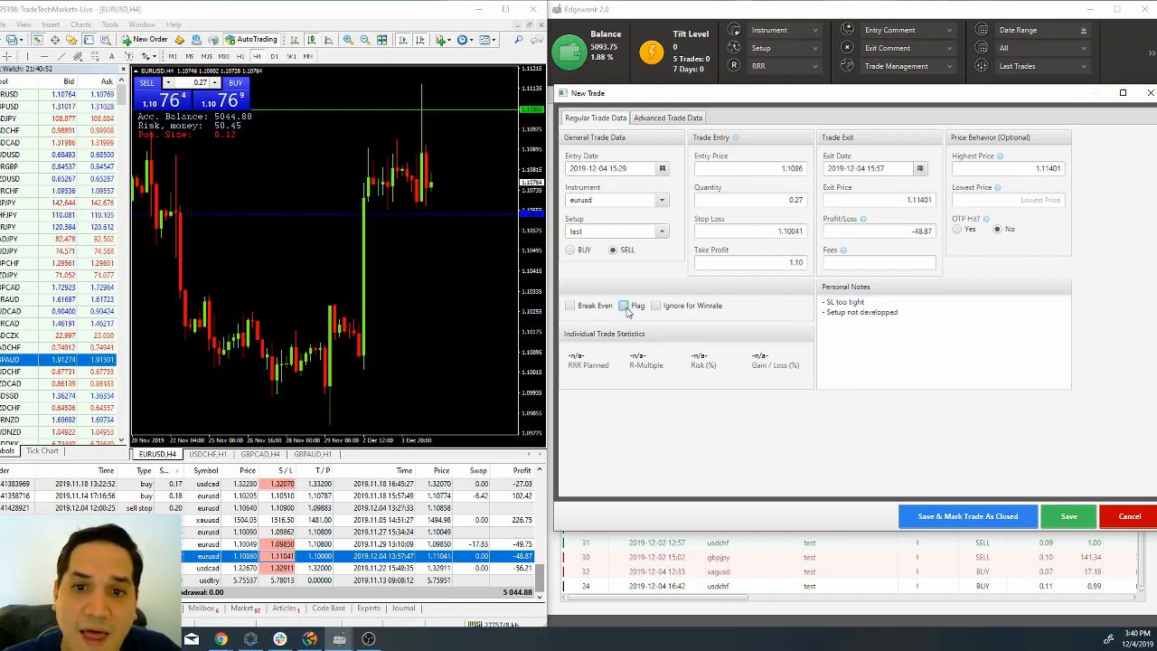
pyautogui.click(621, 306)
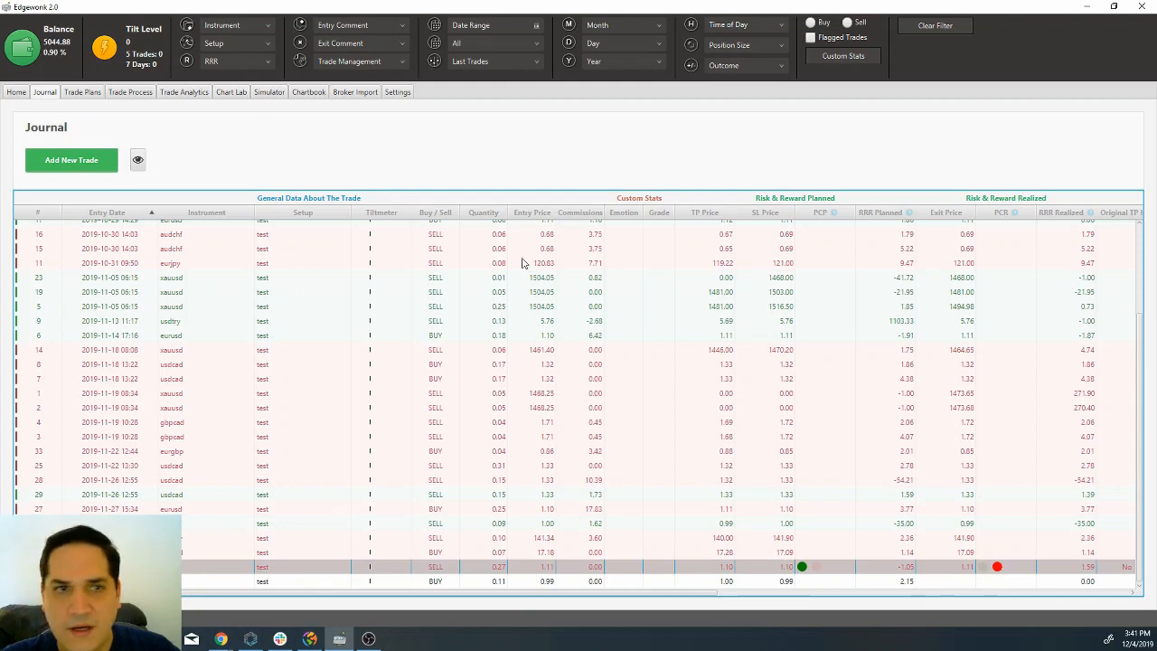
# Return to the Home dashboard showing the $5044.88 balance and performance chart
pyautogui.click(15, 90)
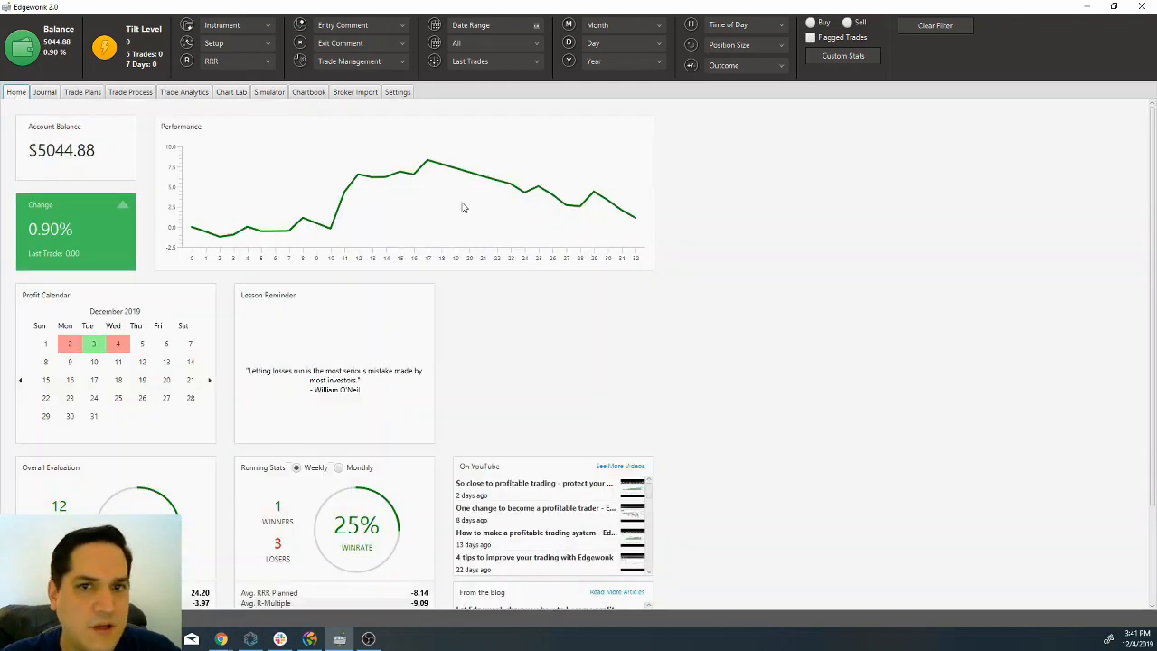
pyautogui.moveTo(76, 167)
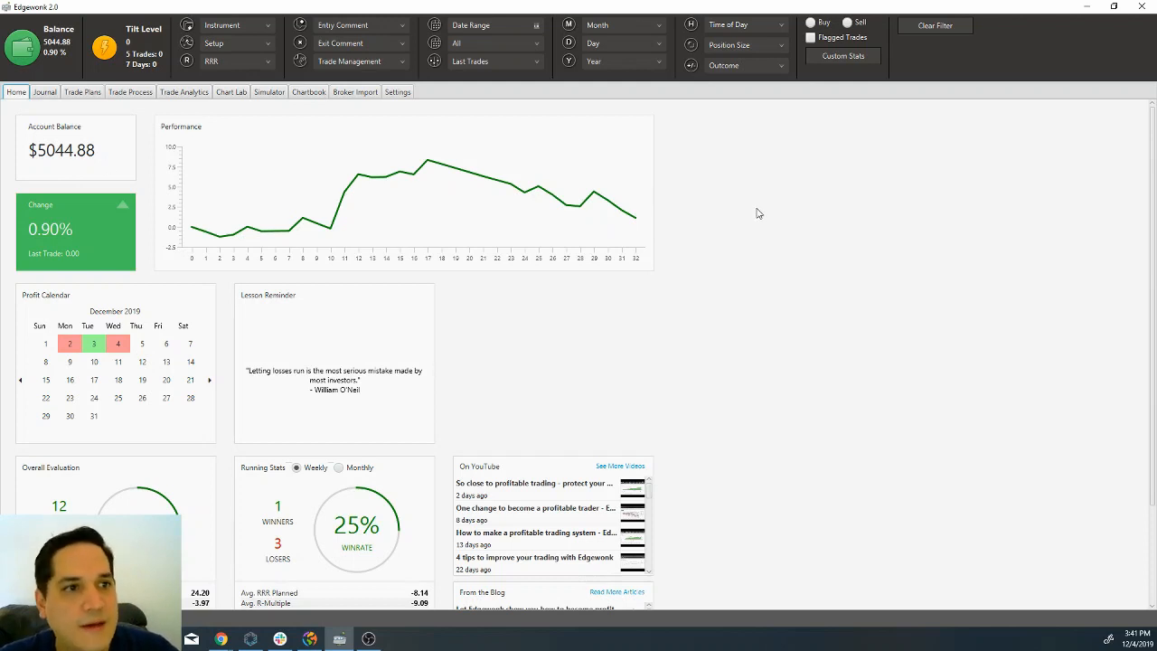
pyautogui.moveTo(747, 197)
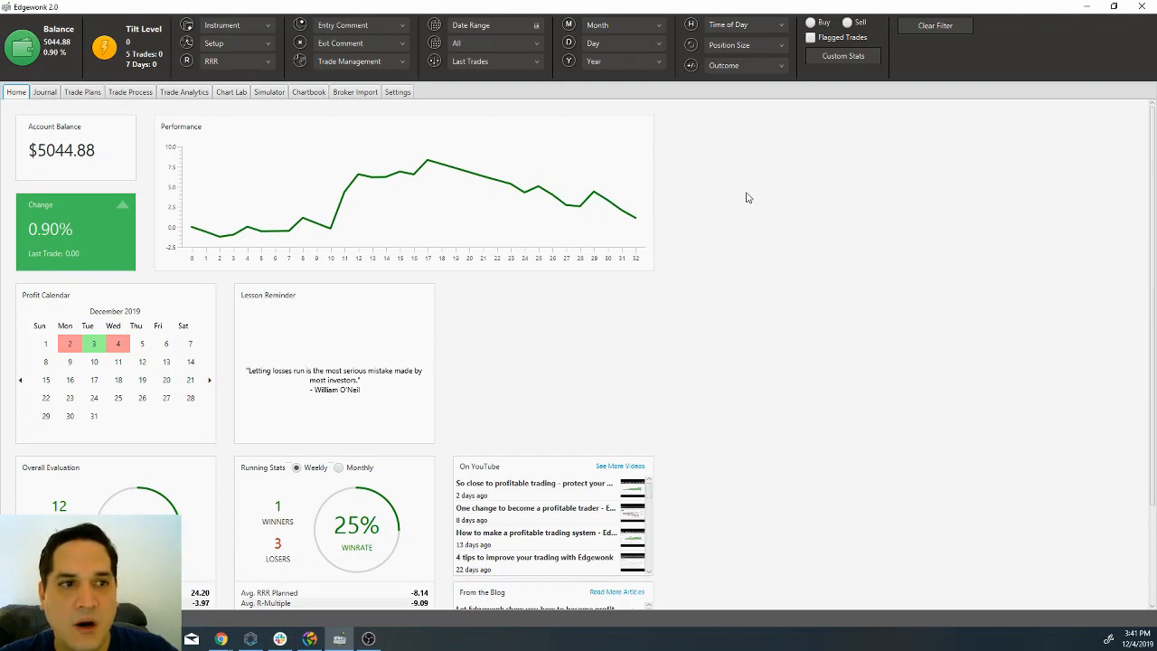